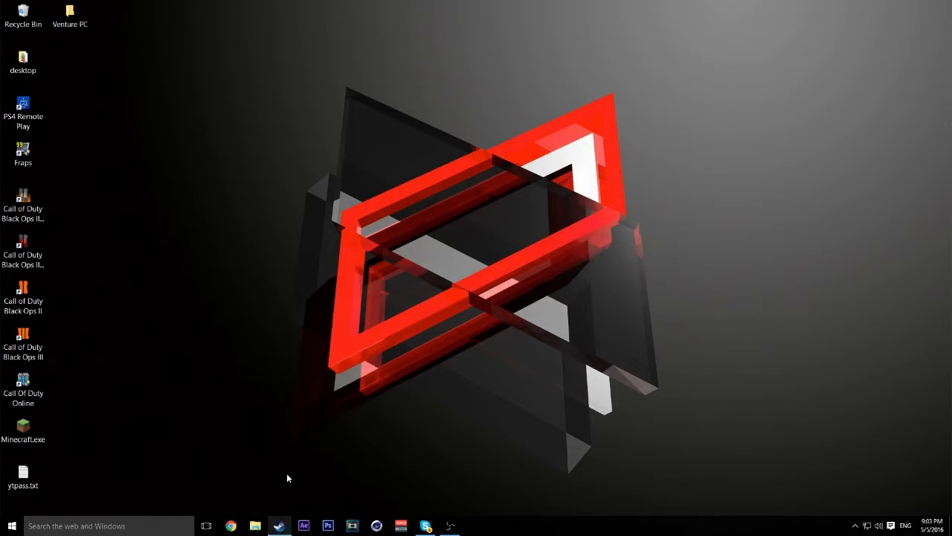
Launch Steam from the Windows taskbar and let the Store front page load
left_click(278, 525)
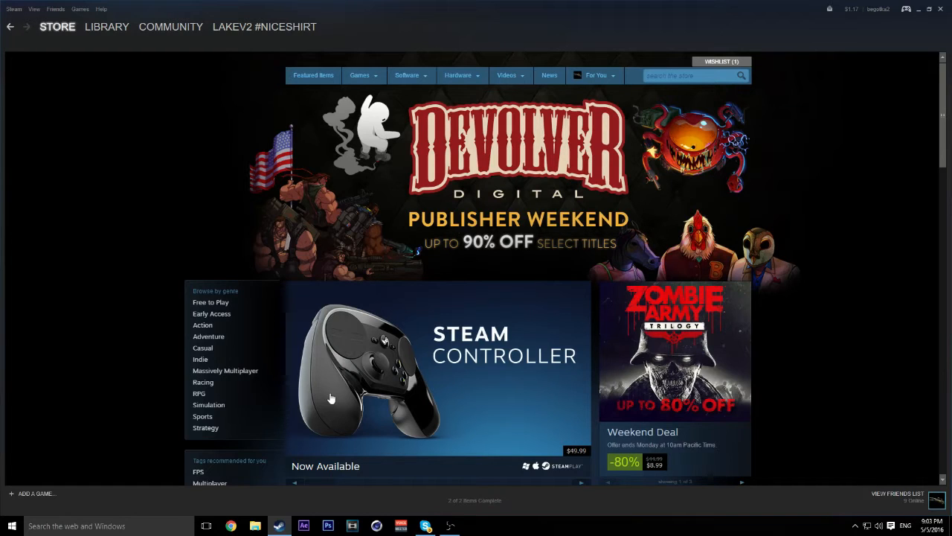
Reach the Community Market's advanced search scoped to Counter-Strike: Global Offensive
left_click(107, 27)
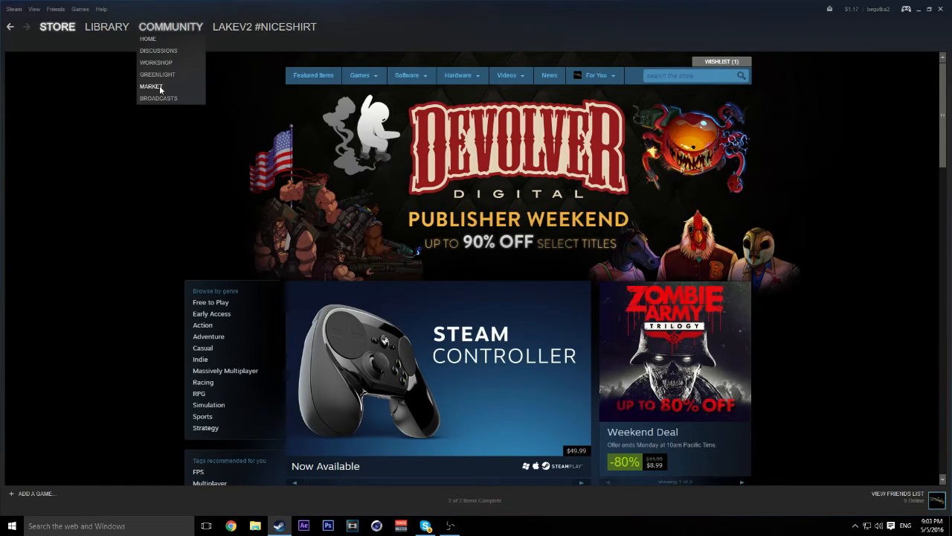
left_click(152, 86)
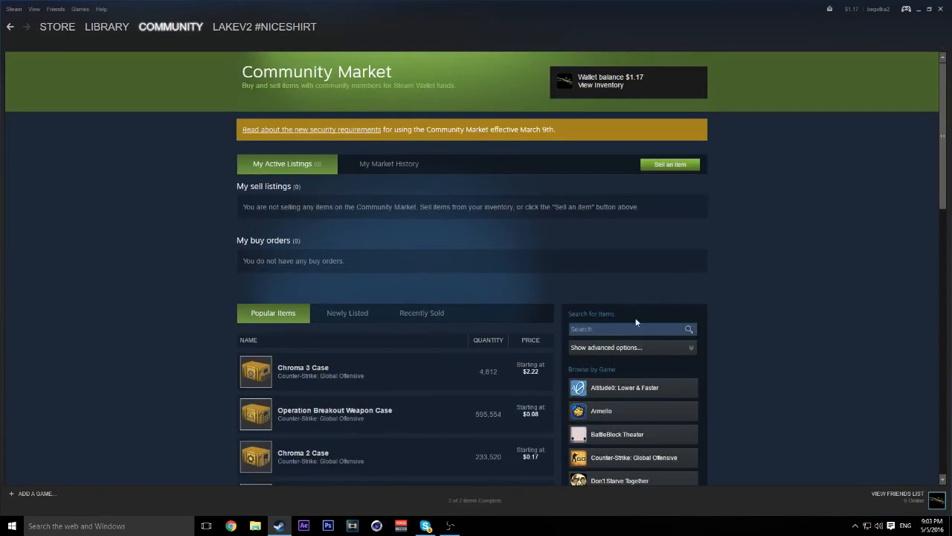
left_click(607, 346)
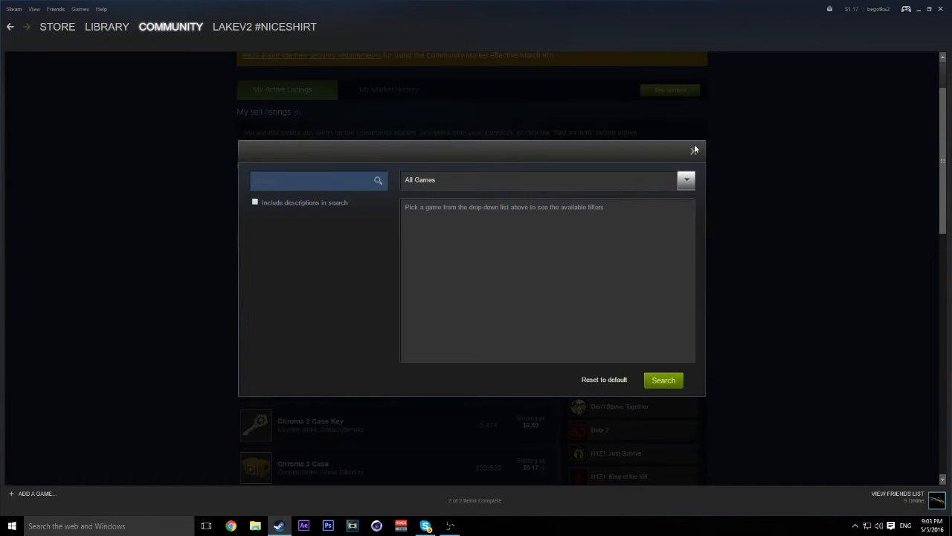
left_click(694, 149)
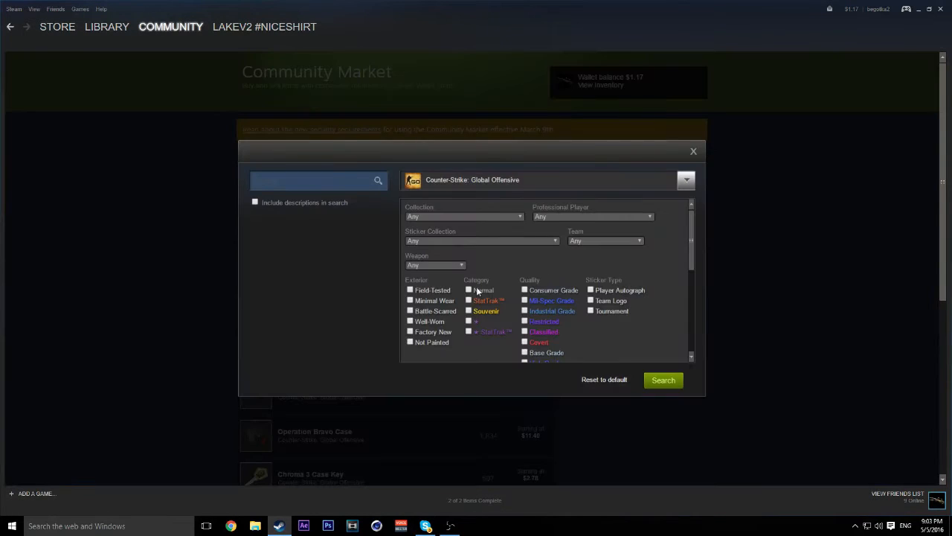
Filter for Field-Tested, Battle-Scarred and Well-Worn exteriors with weapon set to AWP
left_click(411, 290)
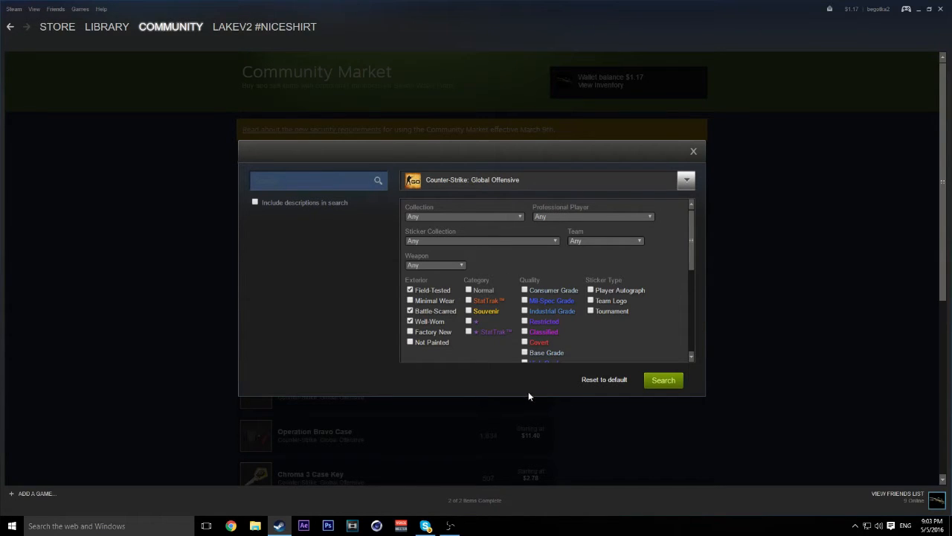
left_click(434, 265)
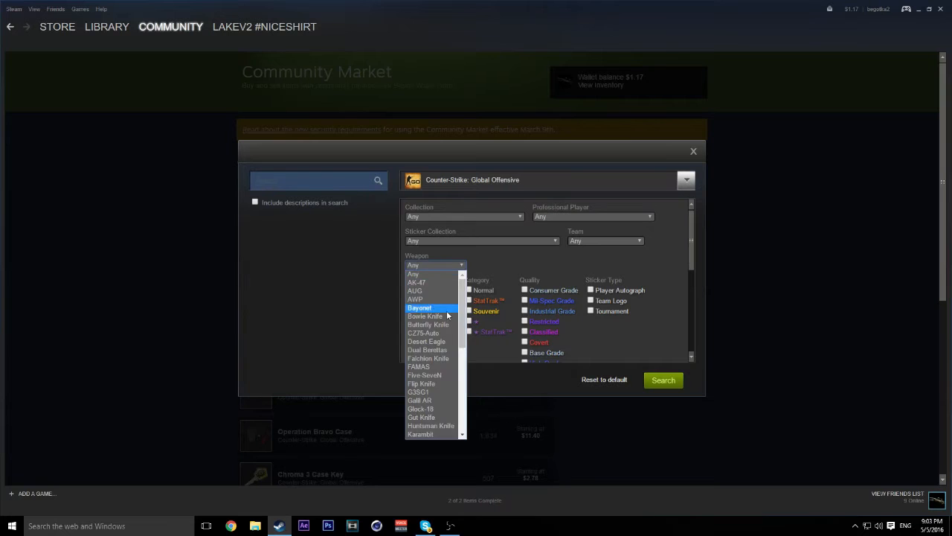
left_click(415, 299)
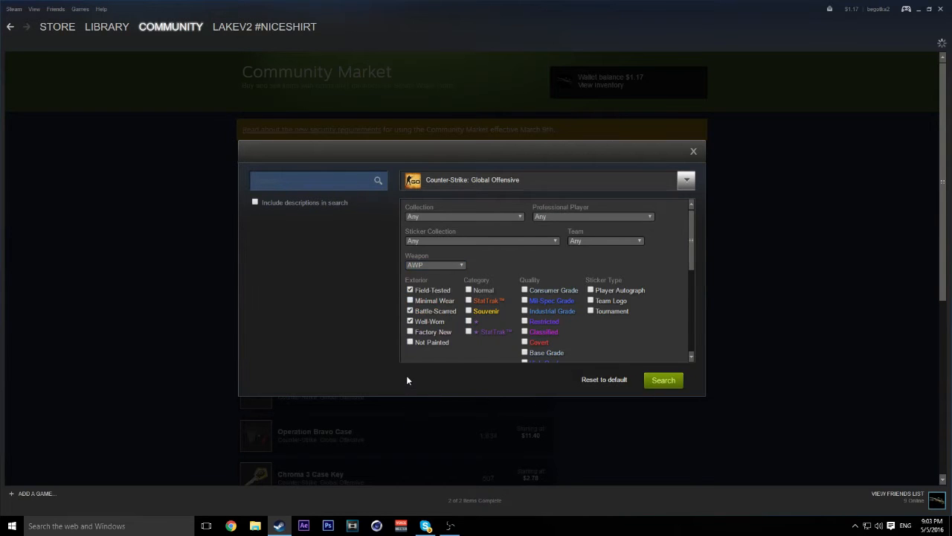
Run the AWP search and view the AWP | Hyper Beast (Well-Worn) page with its price history
left_click(662, 380)
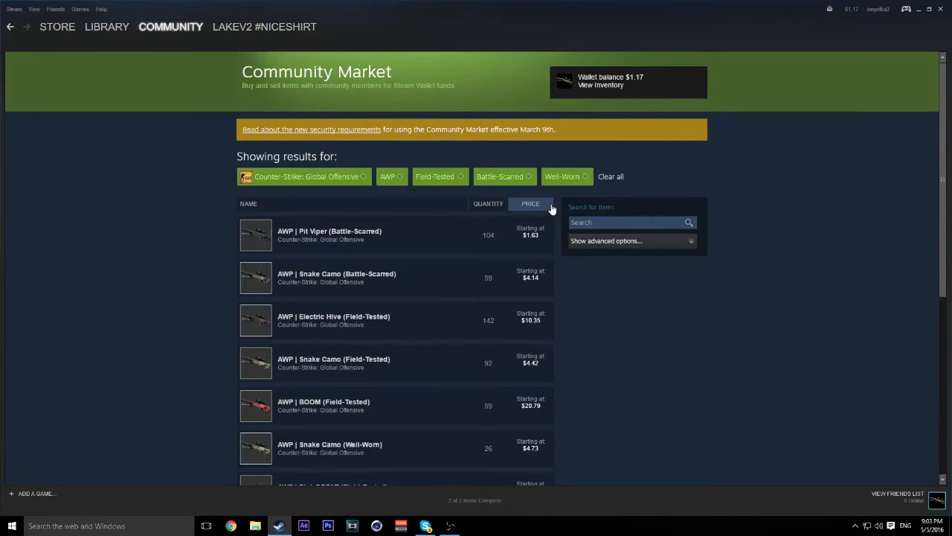
scroll("down", 3)
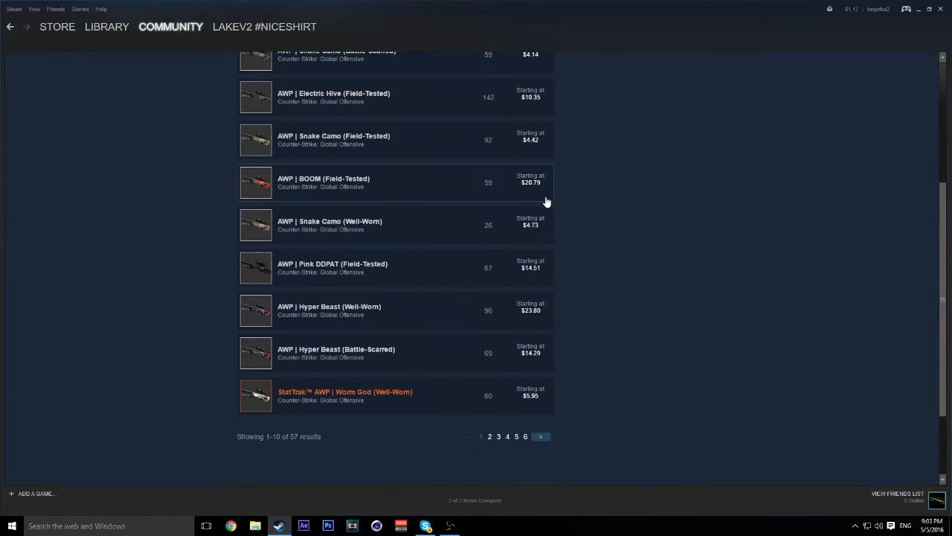
mouse_move(331, 311)
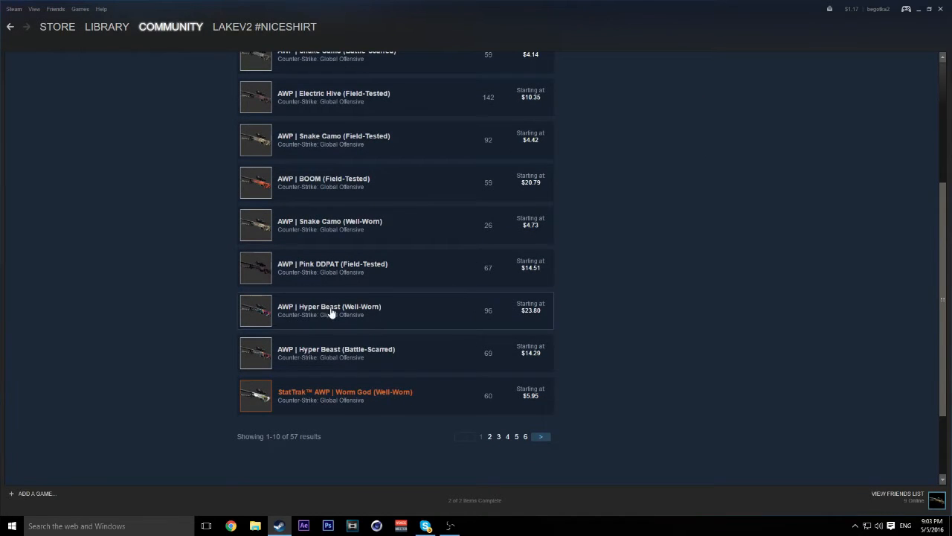
left_click(329, 306)
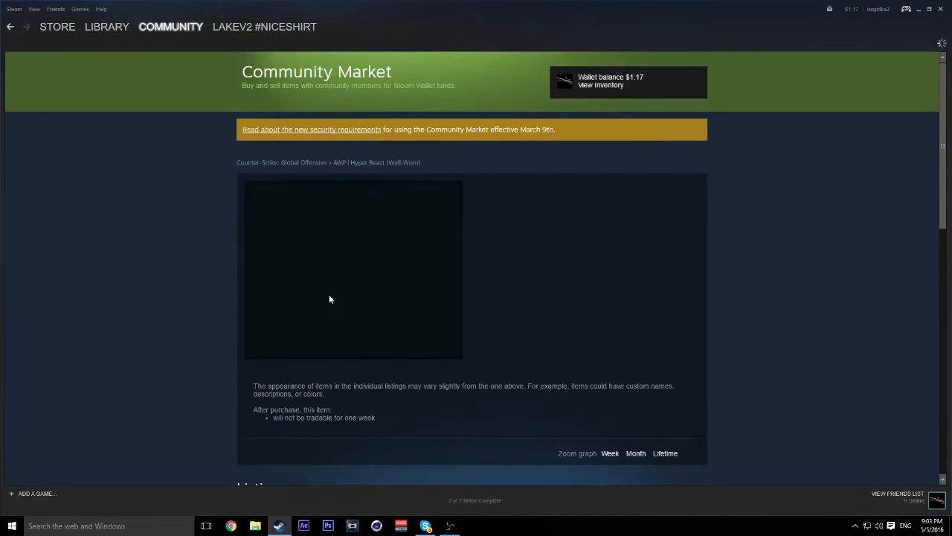
scroll("down", 3)
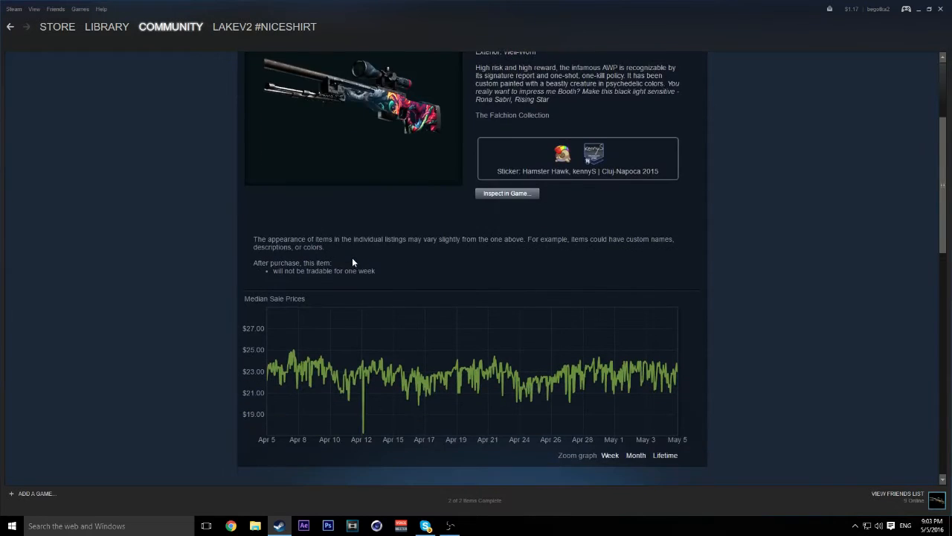
scroll("down", 3)
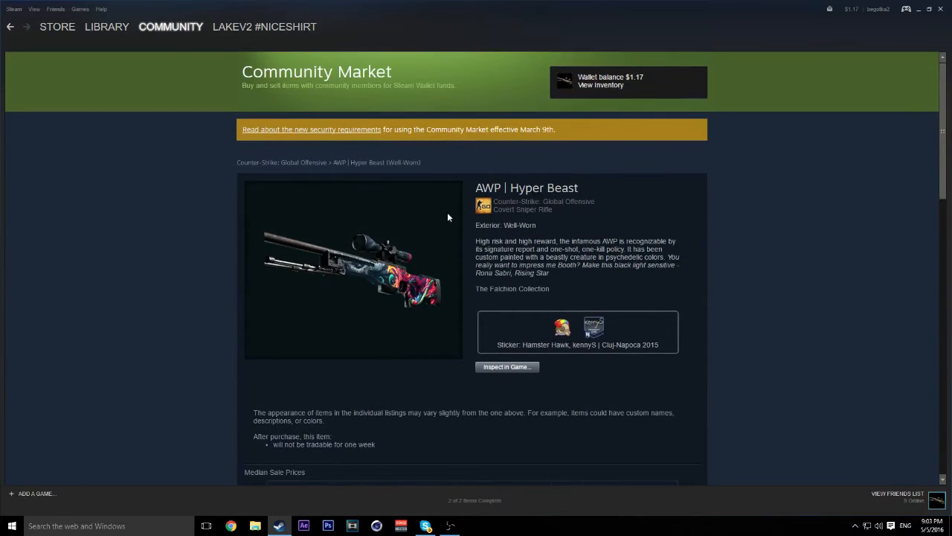
mouse_move(518, 98)
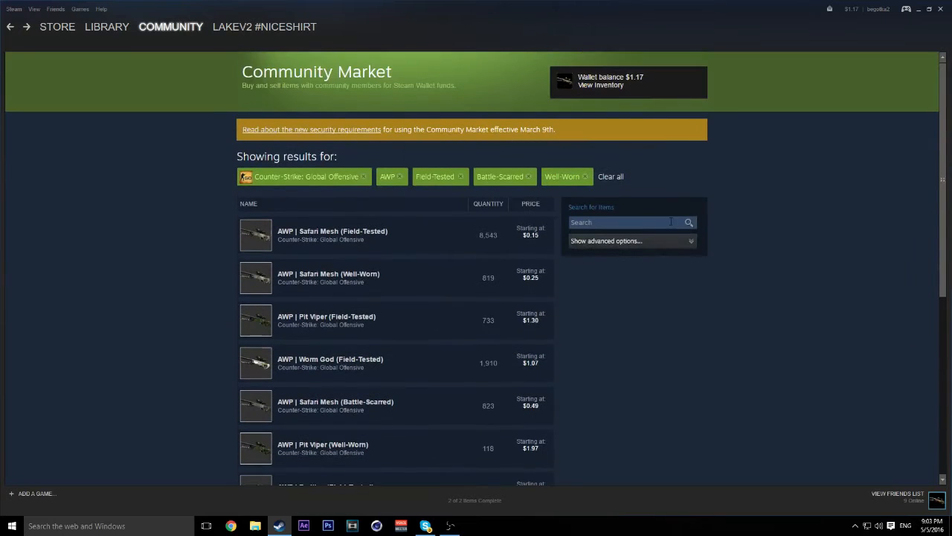
Search the filtered AWP market for 'hyperb' to list the six Hyper Beast wear and StatTrak variants
type("hyperbeast")
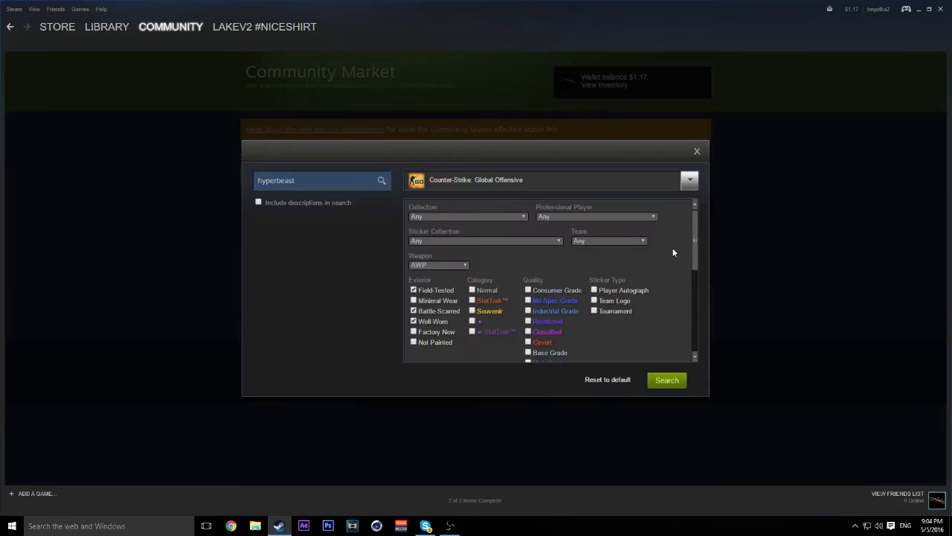
double_click(286, 180)
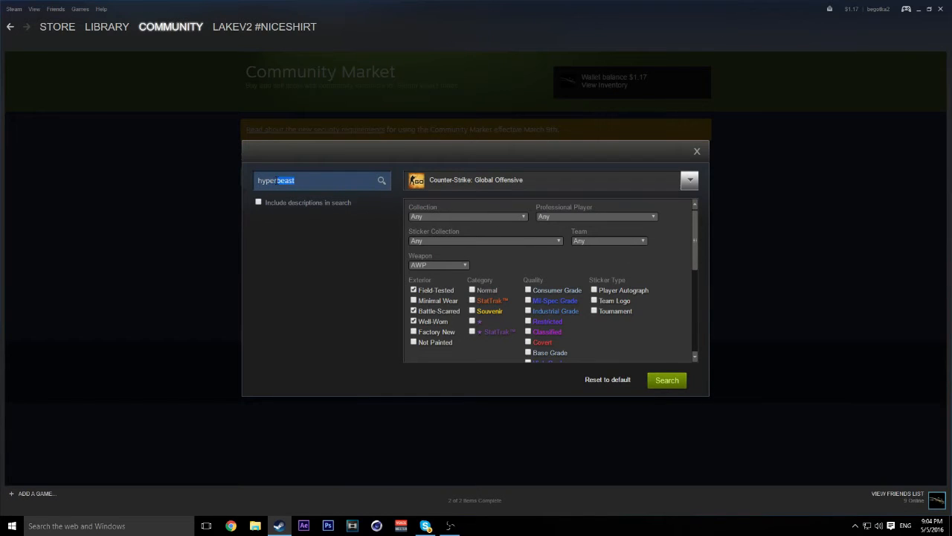
left_click(666, 381)
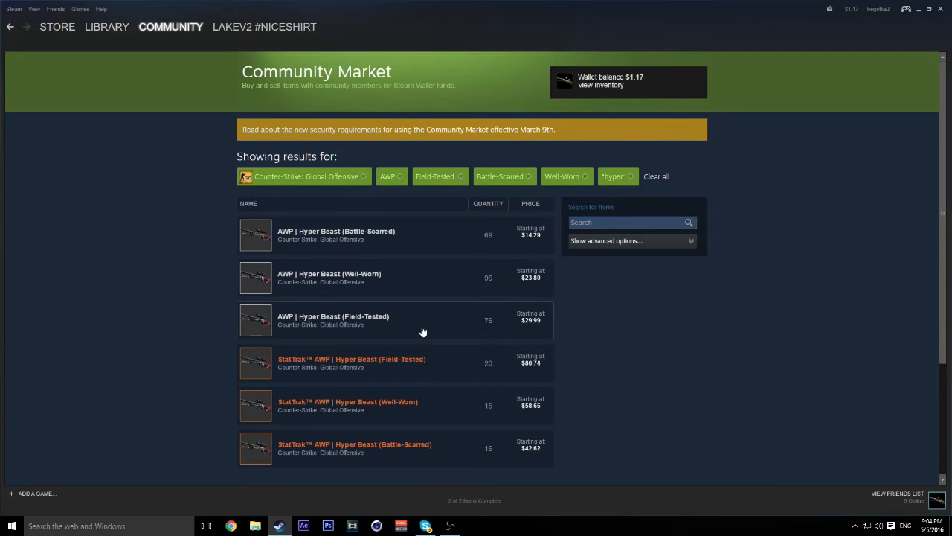
scroll("down", 3)
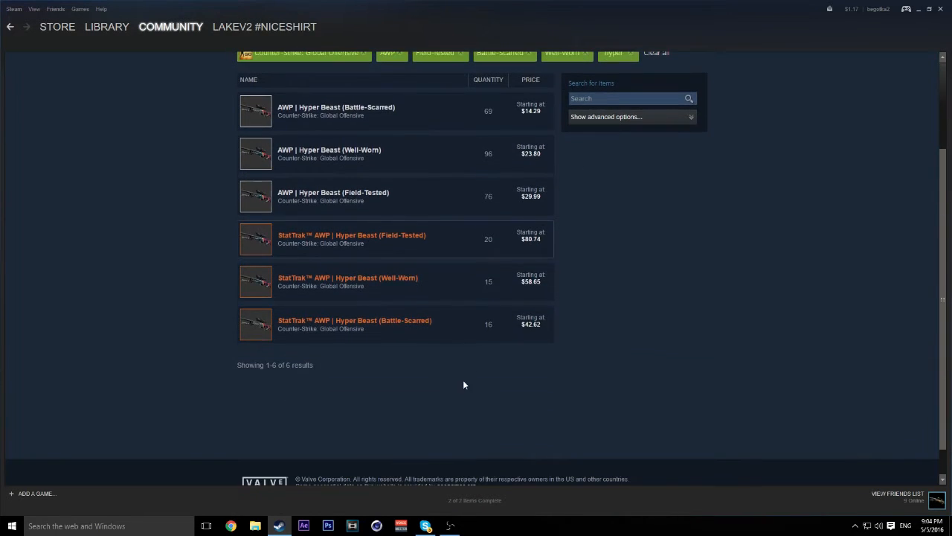
scroll("up", 3)
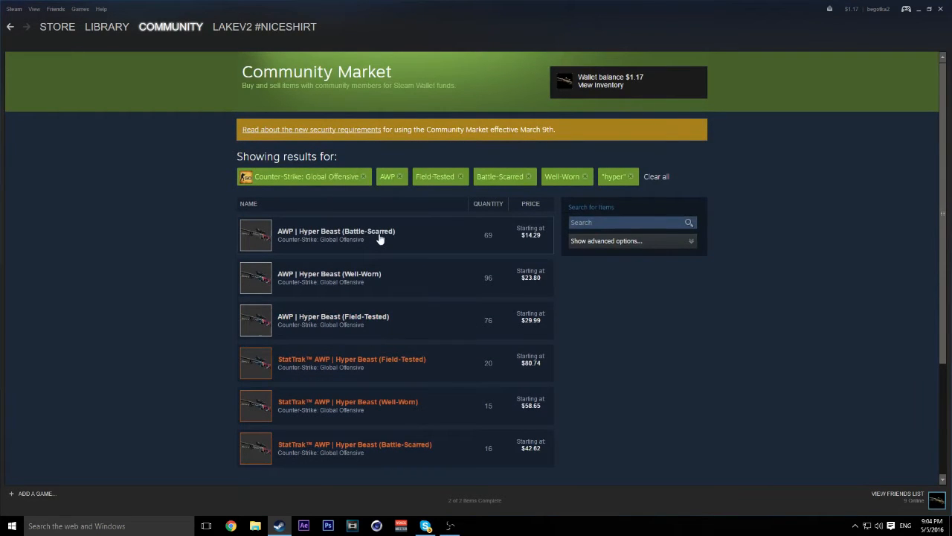
mouse_move(353, 278)
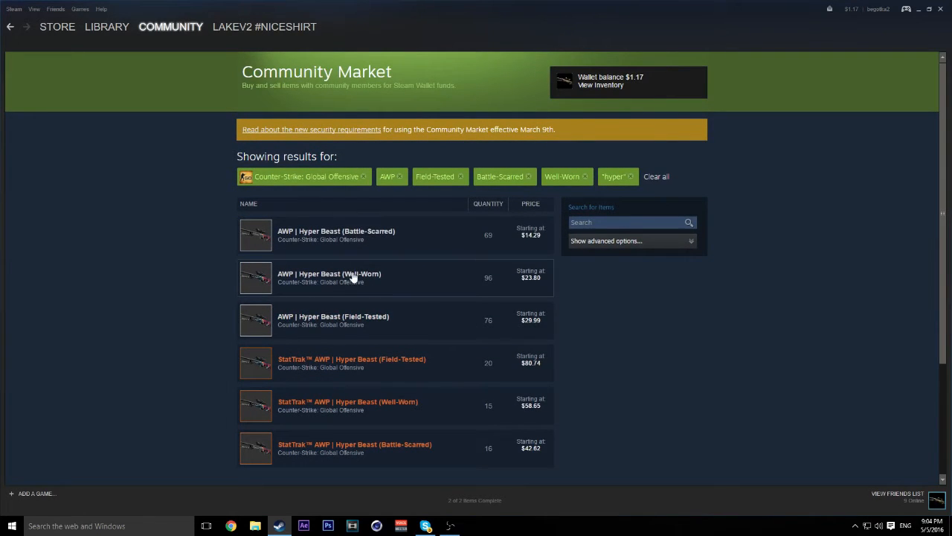
mouse_move(403, 321)
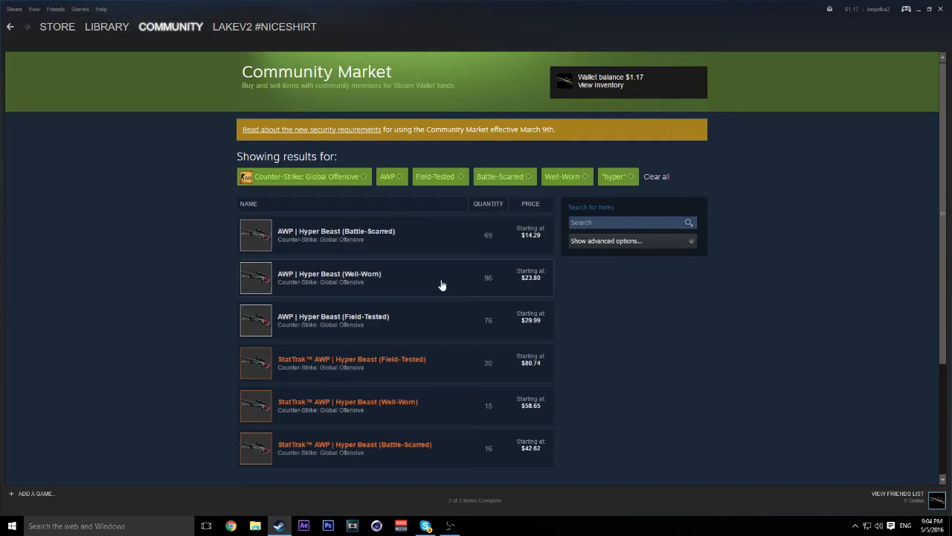
Reopen the AWP | Hyper Beast (Well-Worn) page and reach its seller listings around $23.80–$24.64
left_click(329, 277)
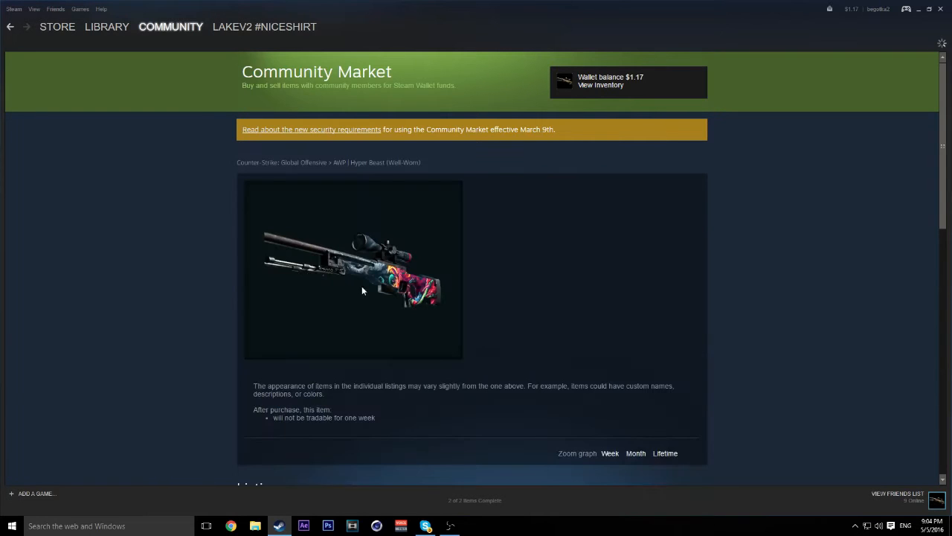
scroll("down", 3)
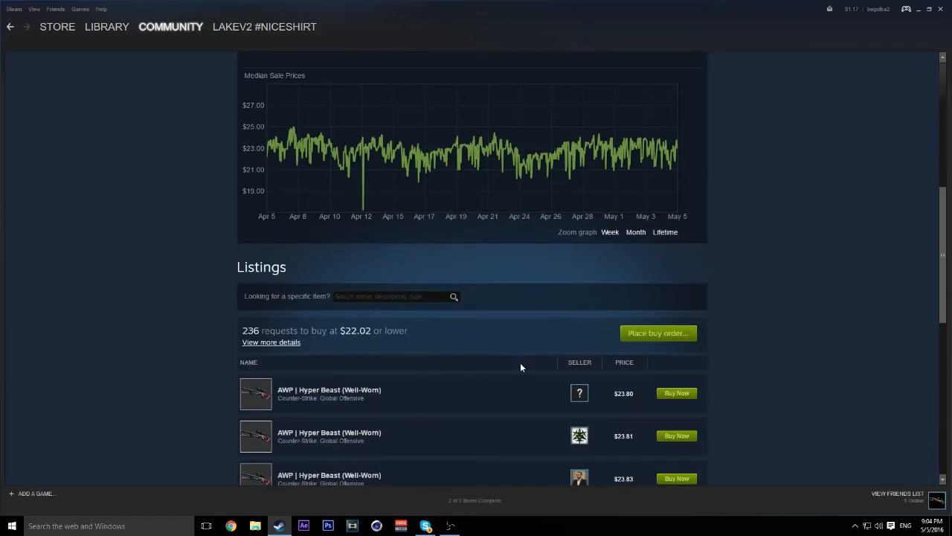
scroll("down", 3)
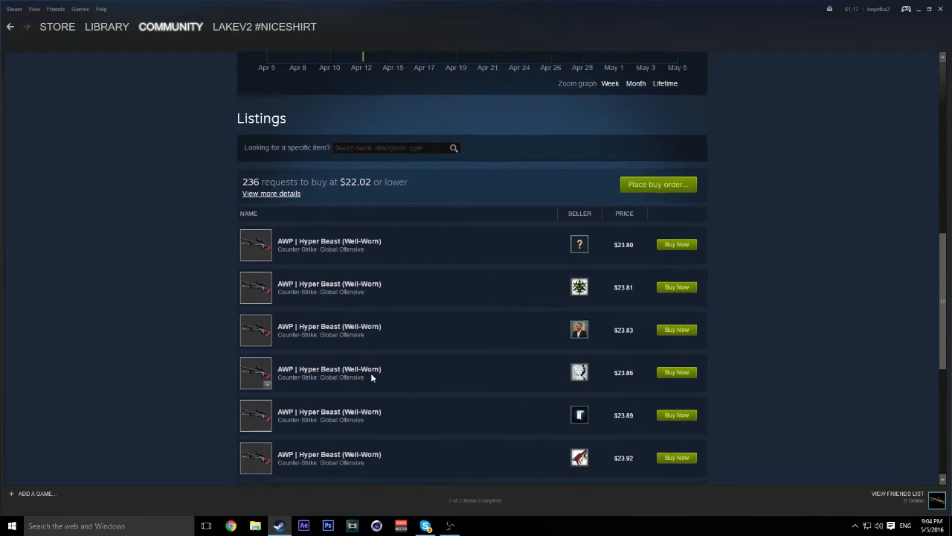
scroll("down", 3)
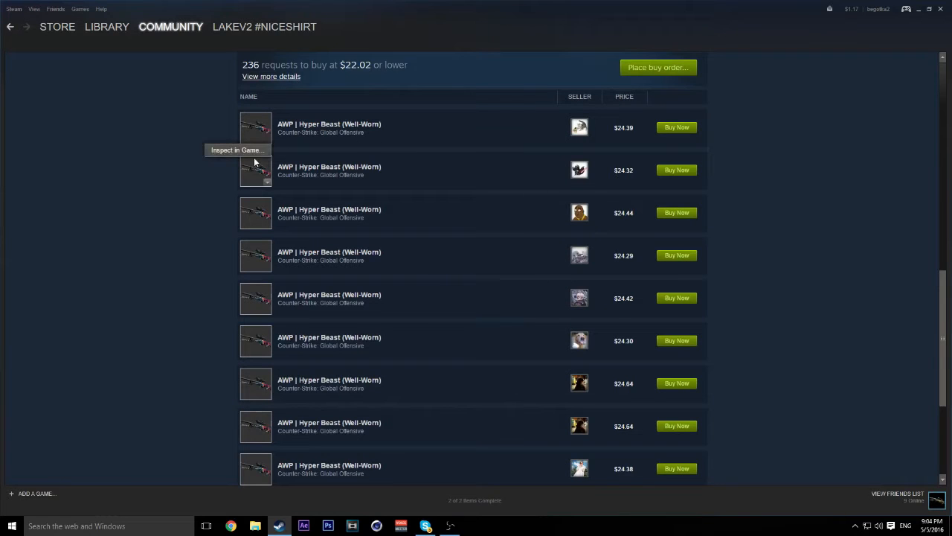
mouse_move(491, 531)
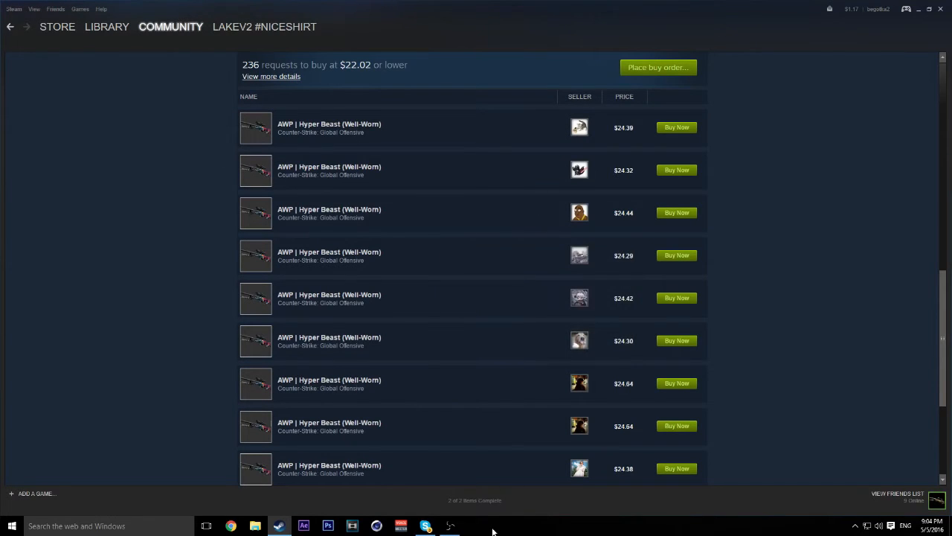
mouse_move(473, 485)
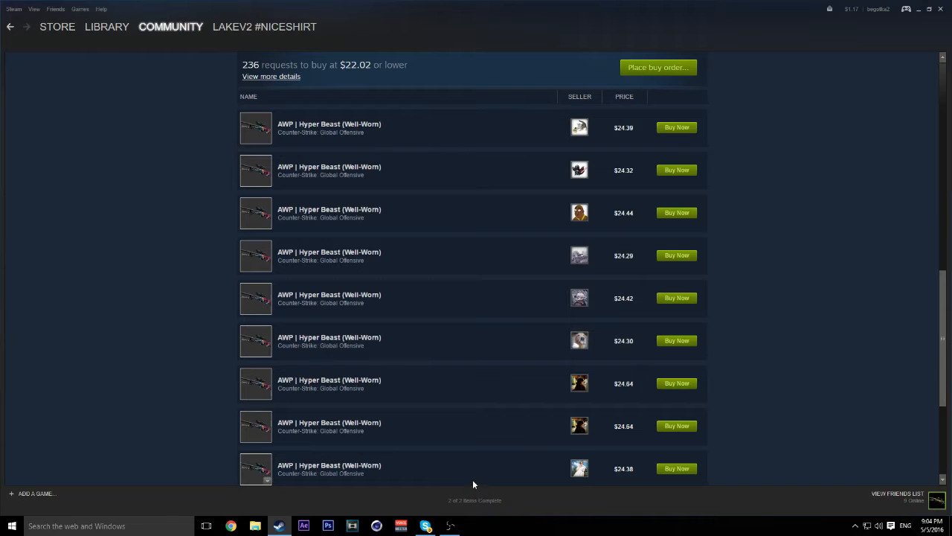
mouse_move(476, 380)
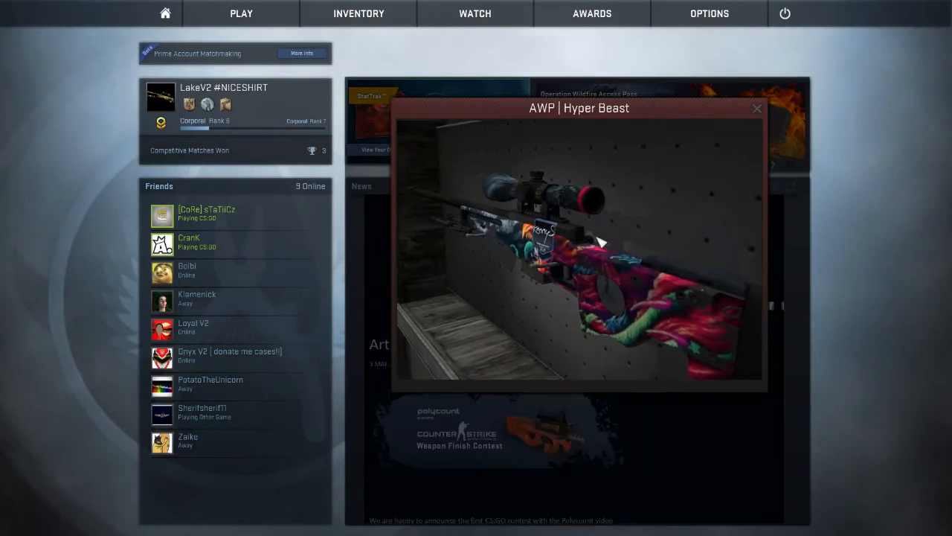
Rotate the Well-Worn AWP | Hyper Beast in the CS:GO preview, close it and return to its market page
left_click_drag(595, 246, 565, 186)
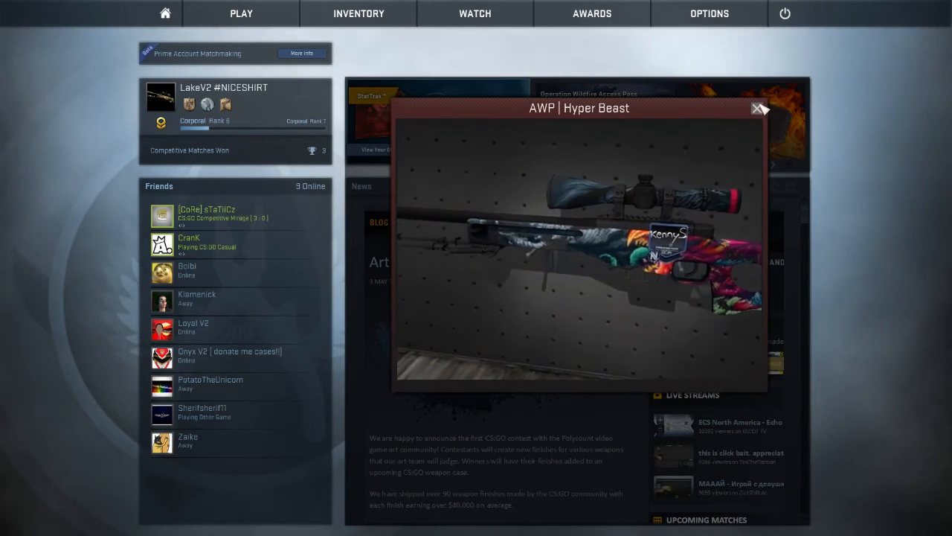
left_click(758, 107)
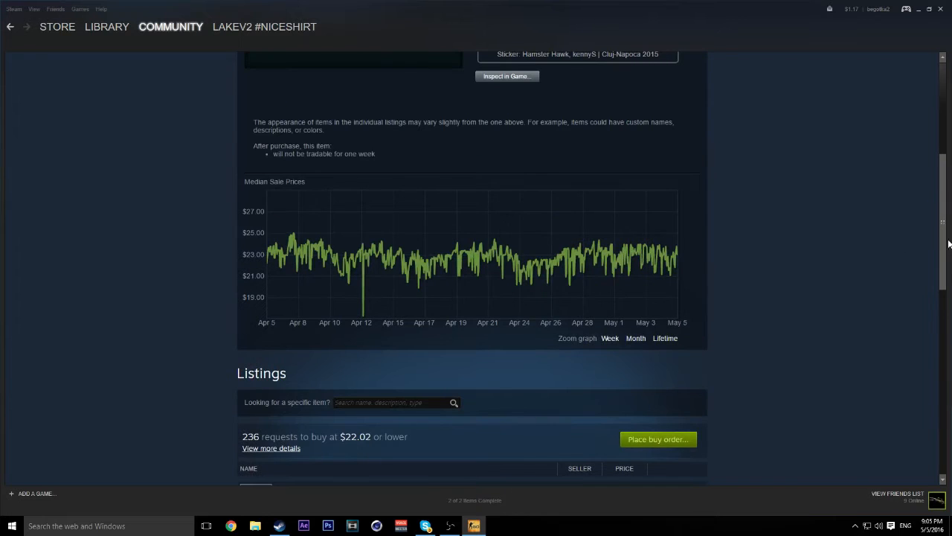
scroll("up", 3)
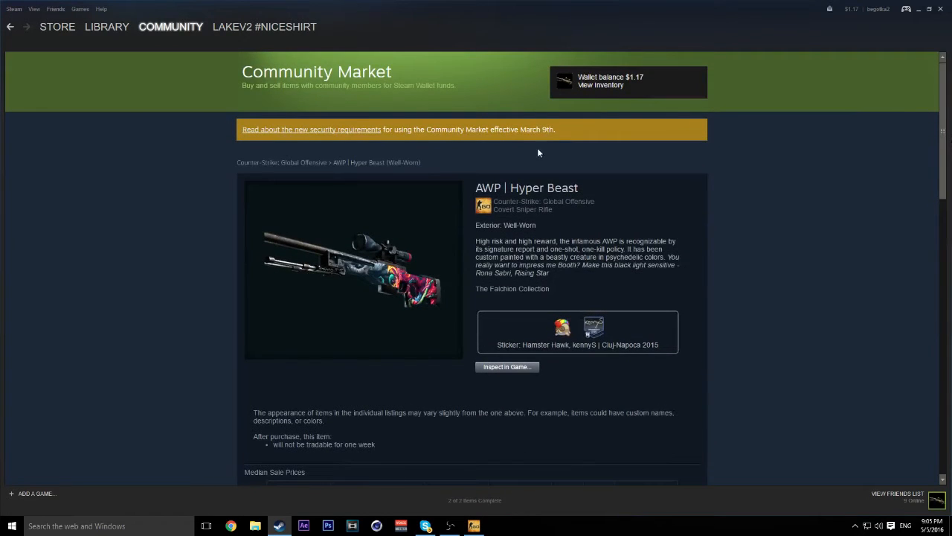
From the Market home, search the AWP filter for 'asi' to list the six AWP | Asiimov variants
left_click(169, 27)
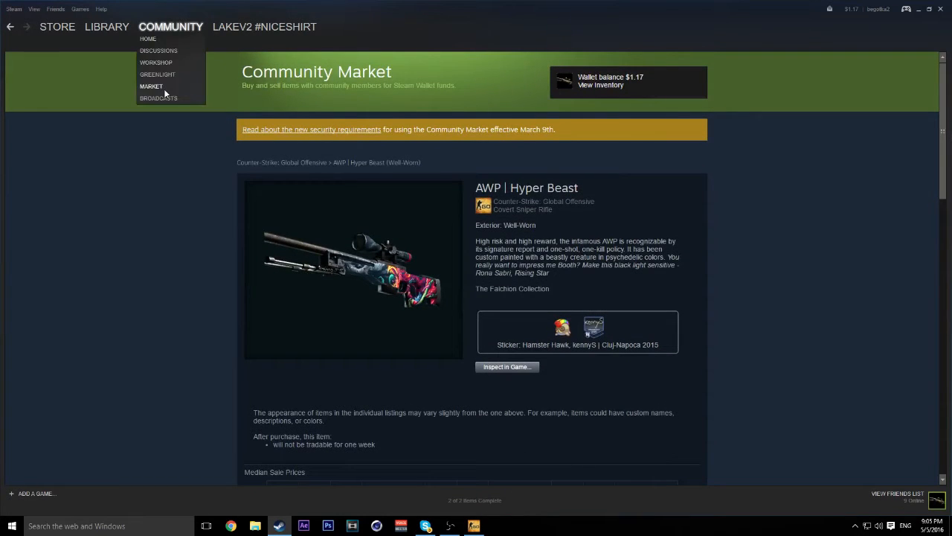
left_click(152, 86)
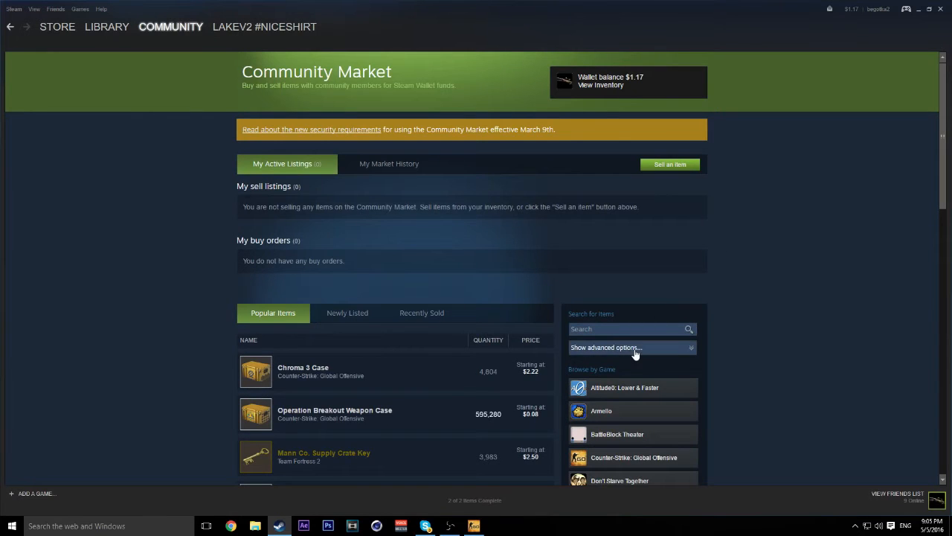
left_click(605, 348)
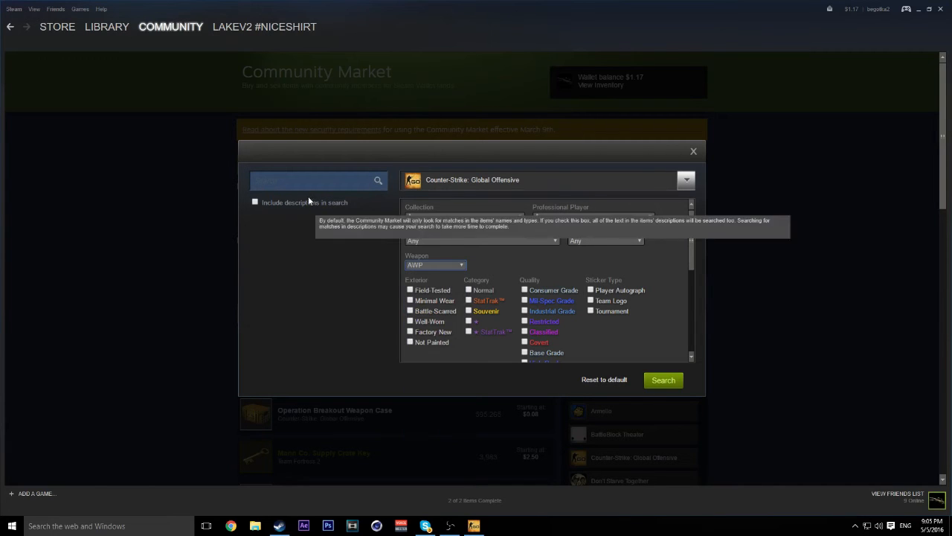
type("asiimov")
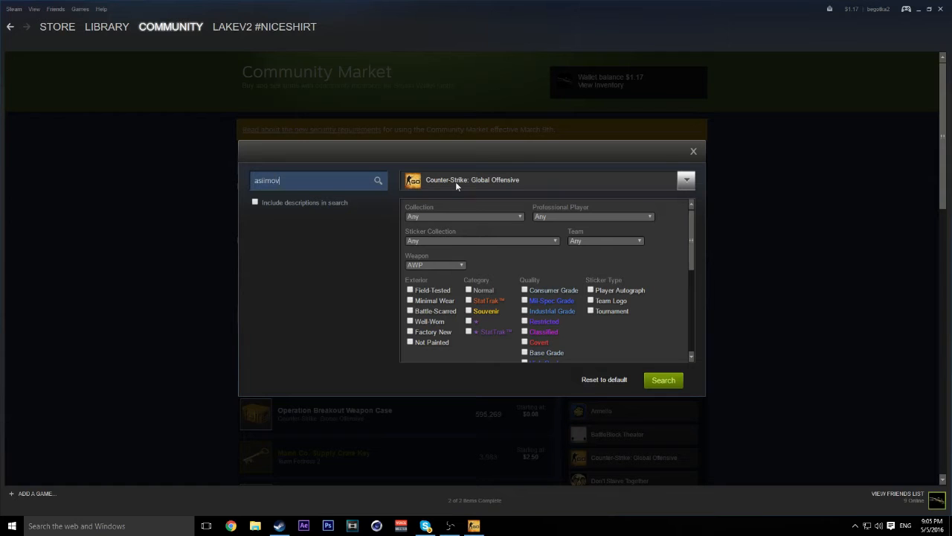
left_click(663, 380)
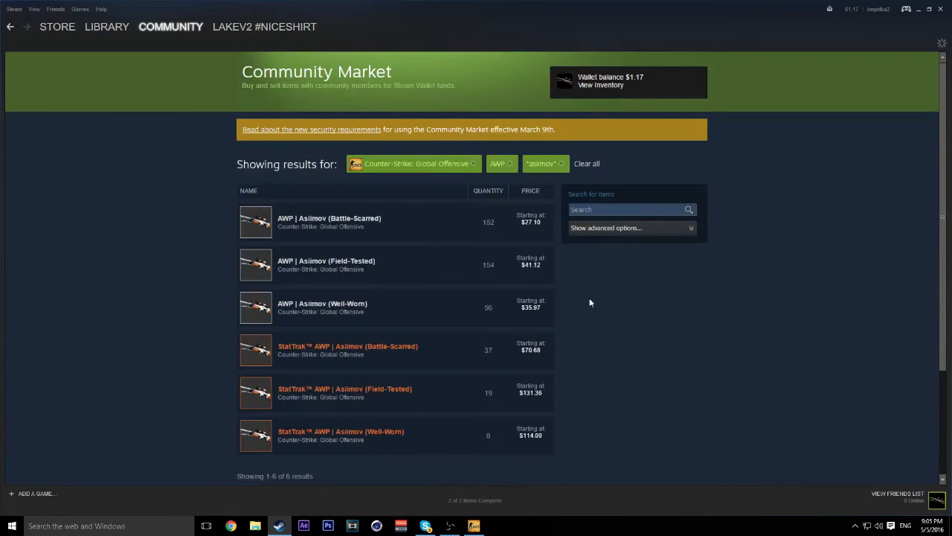
mouse_move(533, 306)
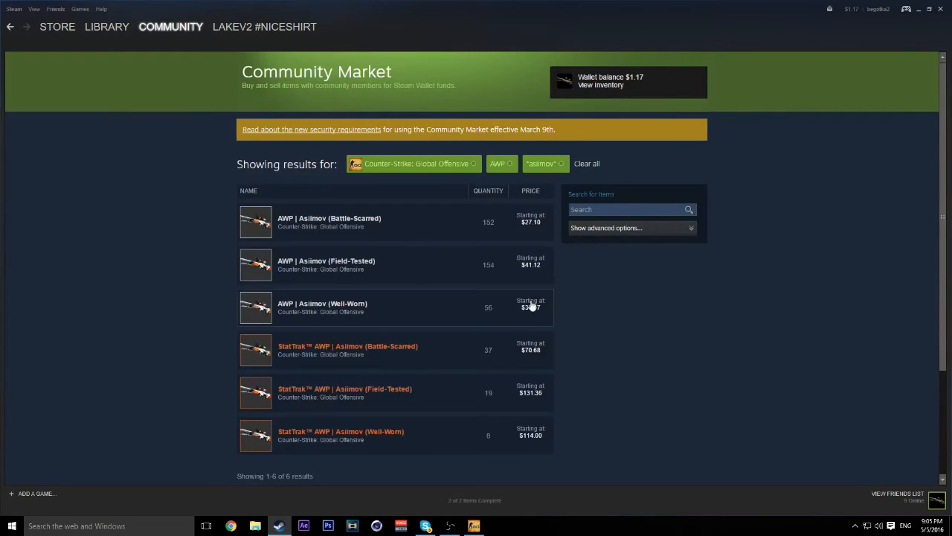
scroll("down", 3)
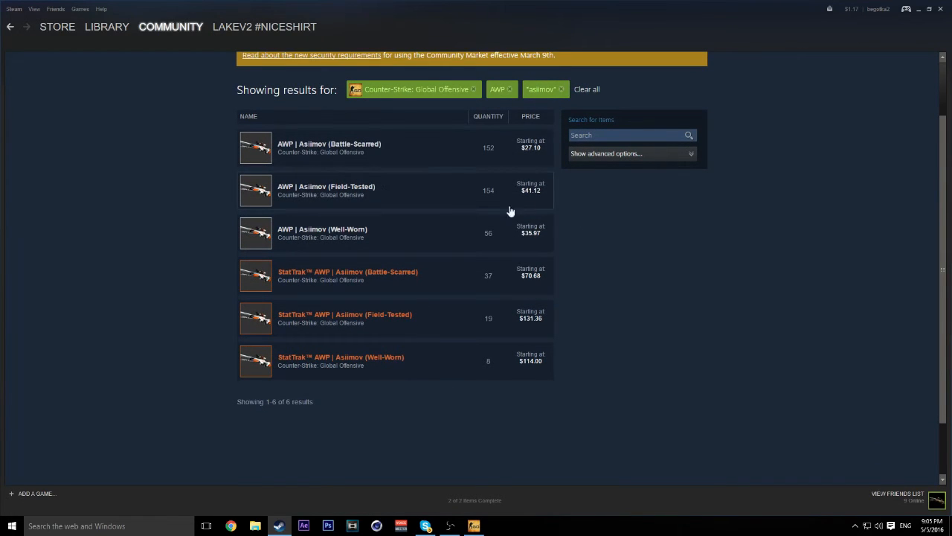
mouse_move(335, 146)
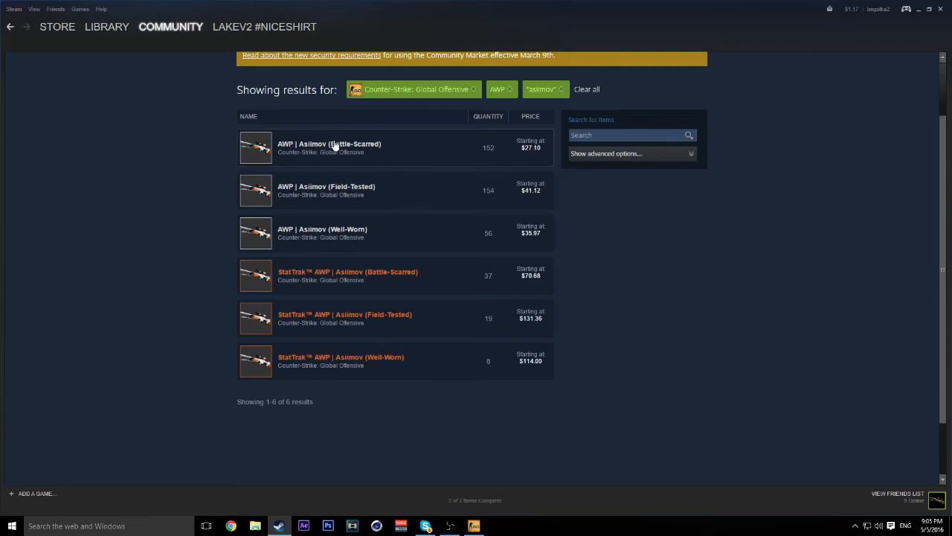
mouse_move(339, 152)
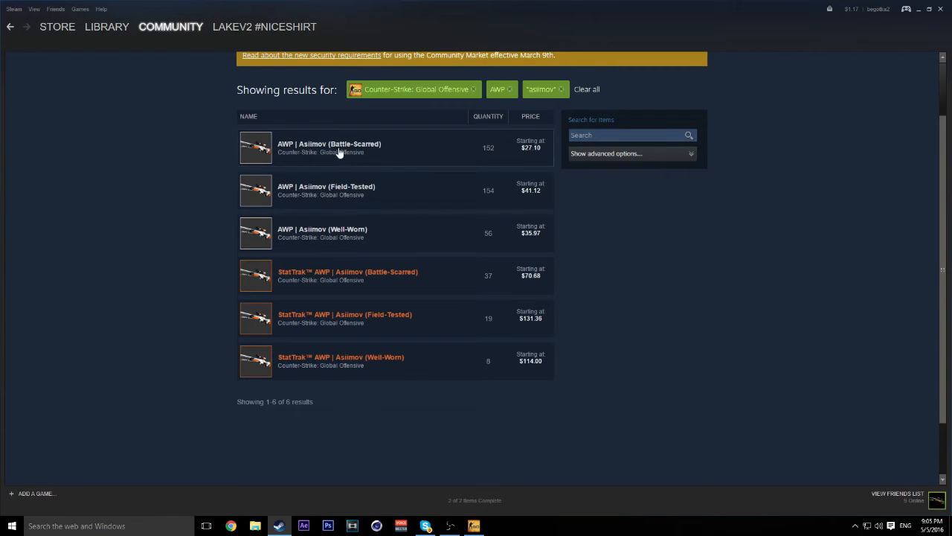
mouse_move(310, 150)
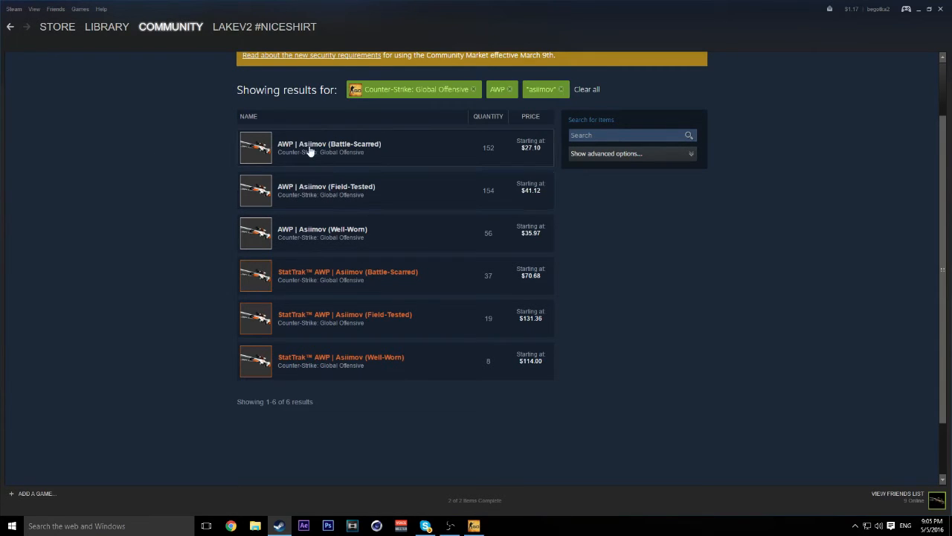
mouse_move(366, 164)
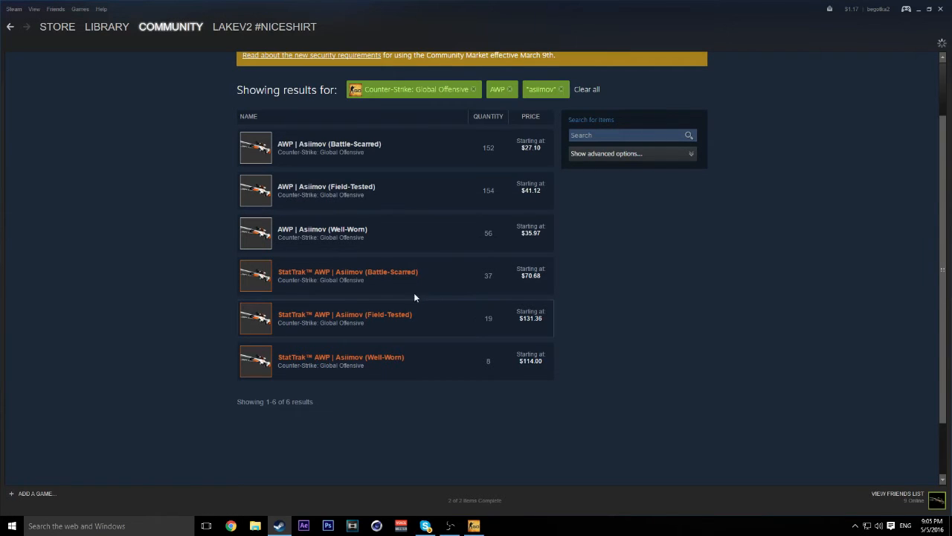
Preview a Field-Tested AWP | Asiimov listing in CS:GO, close it and return to the Asiimov results
left_click(326, 190)
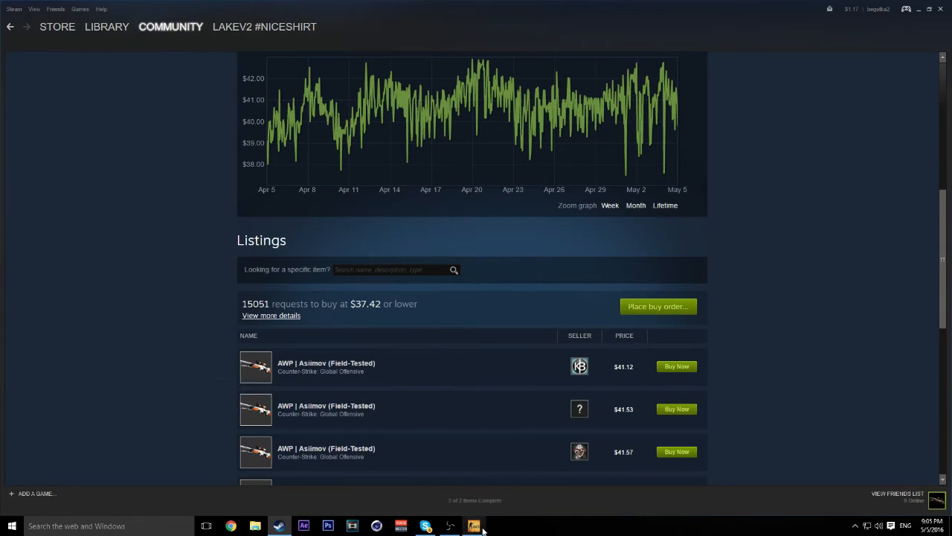
left_click(473, 527)
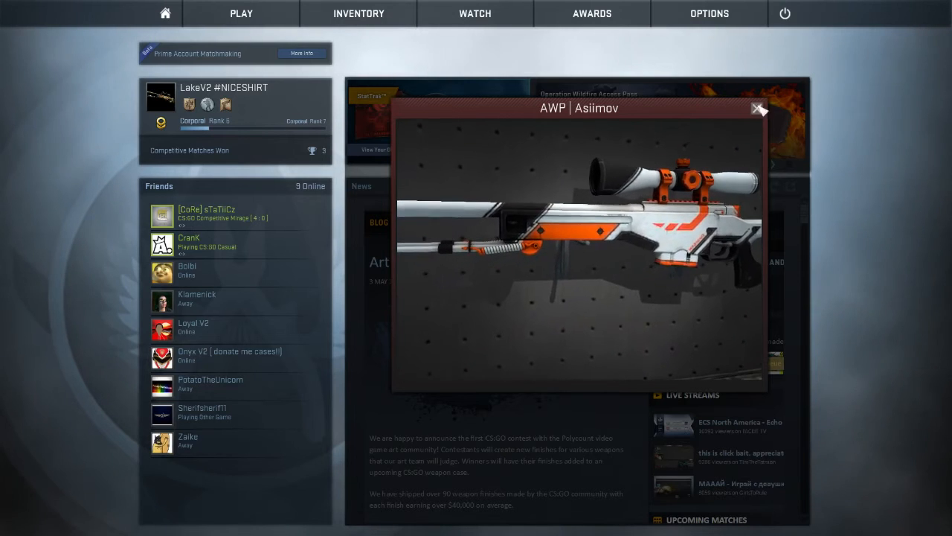
left_click(758, 108)
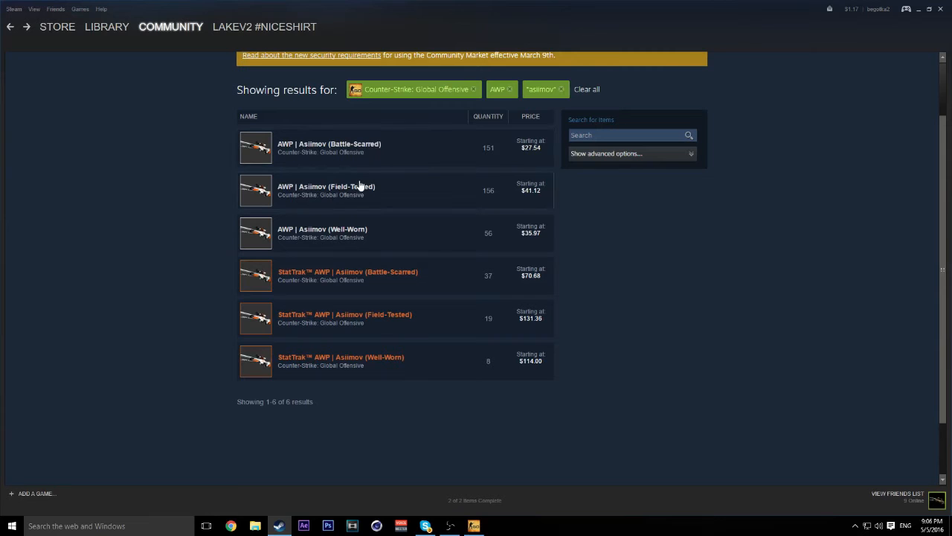
mouse_move(369, 234)
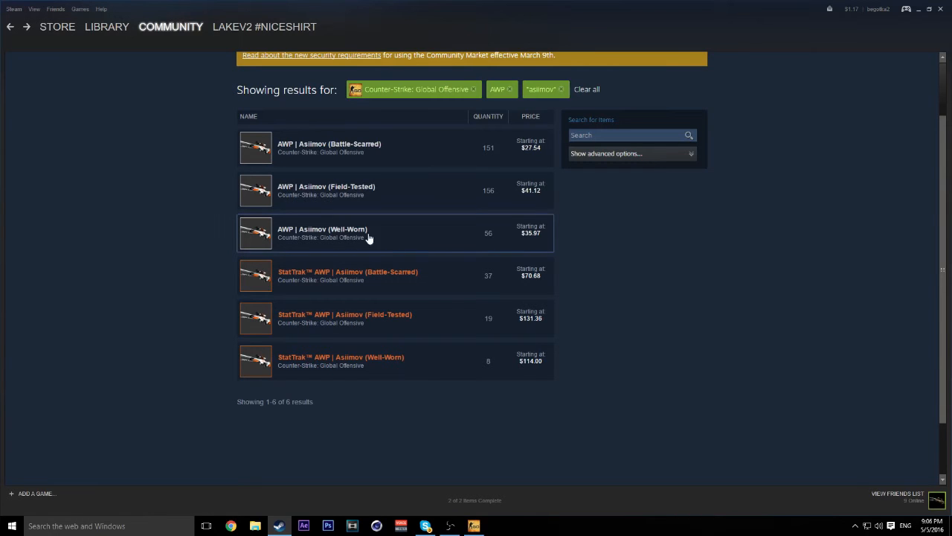
left_click(323, 229)
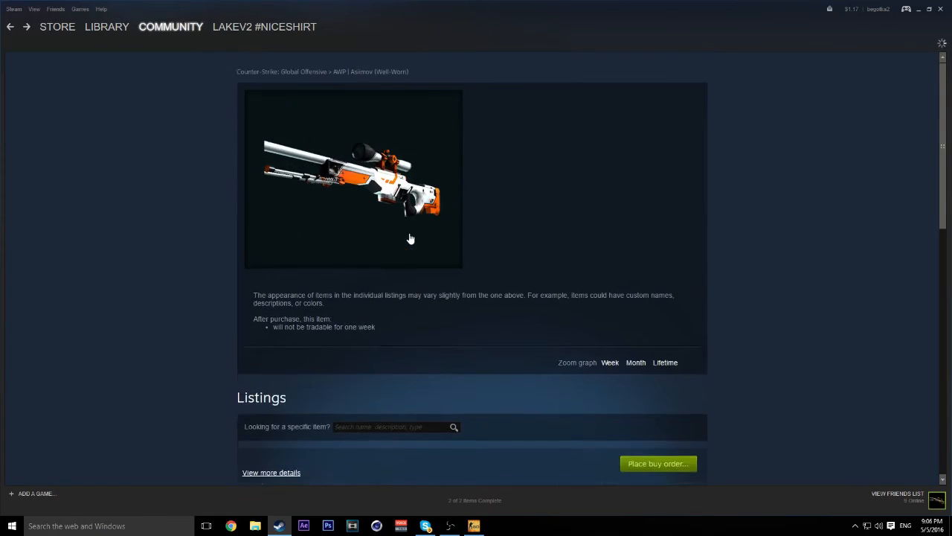
scroll("down", 3)
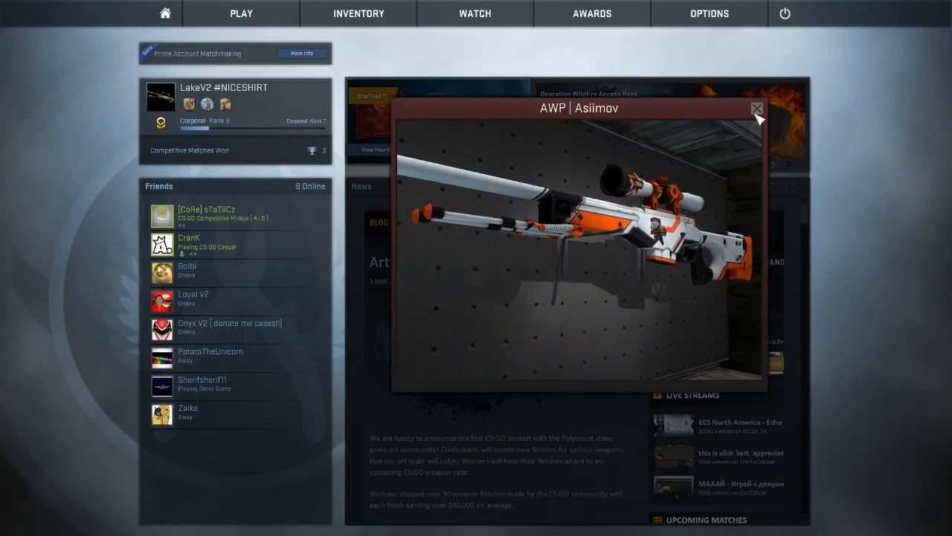
left_click(756, 108)
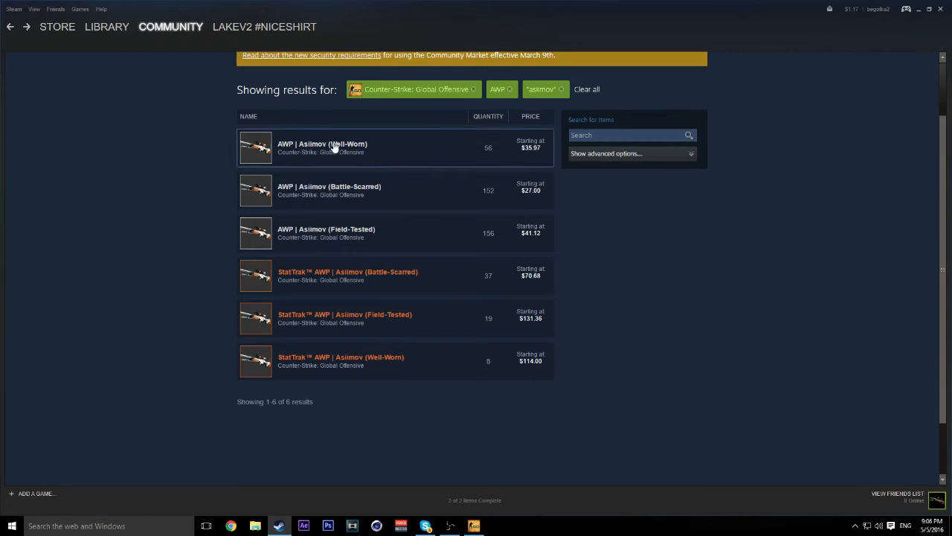
left_click(321, 148)
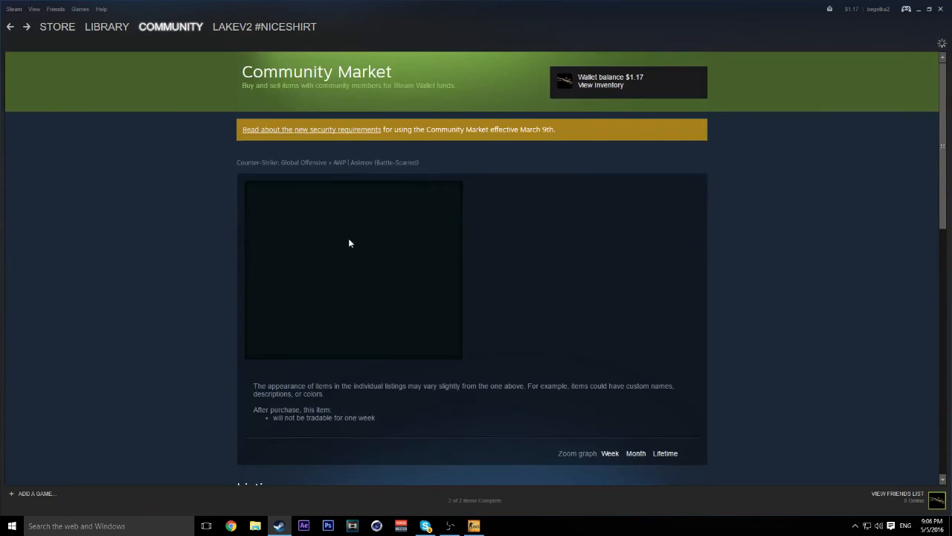
scroll("down", 3)
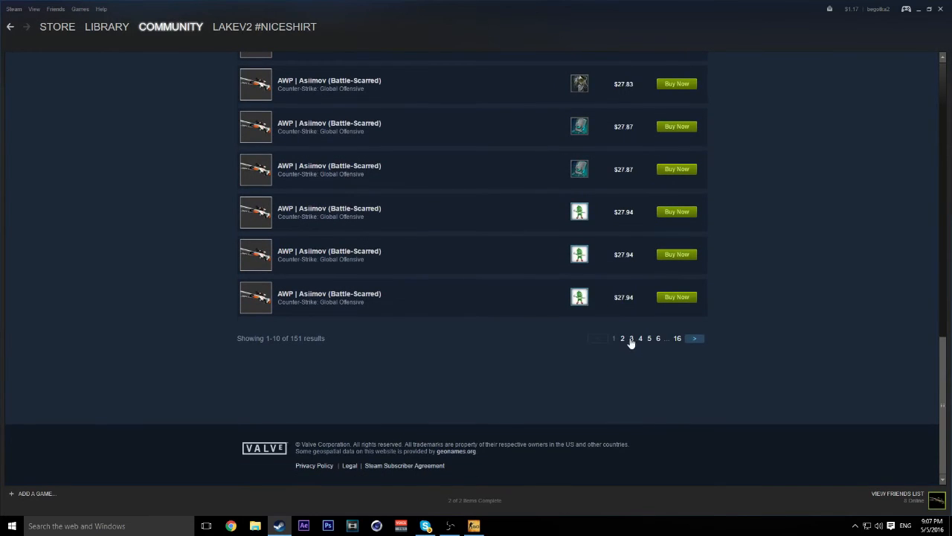
left_click(622, 339)
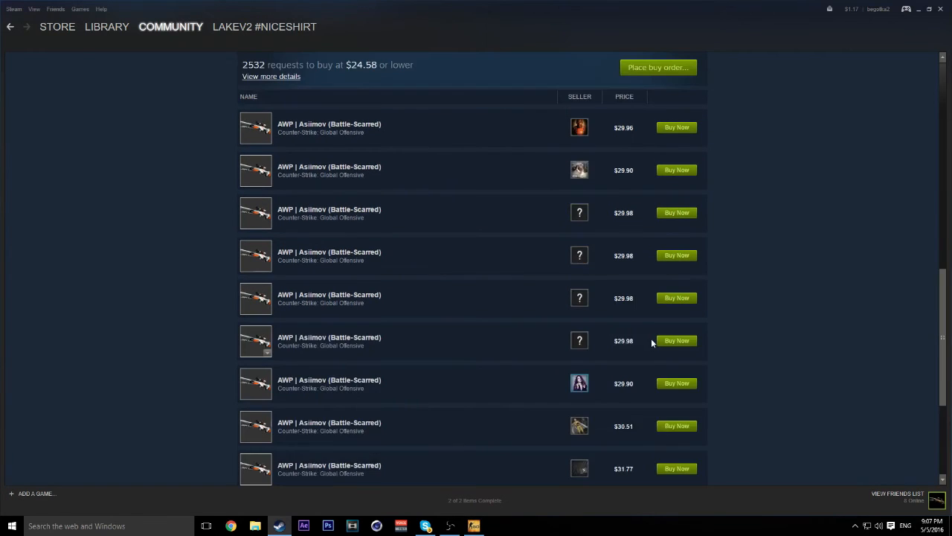
scroll("down", 3)
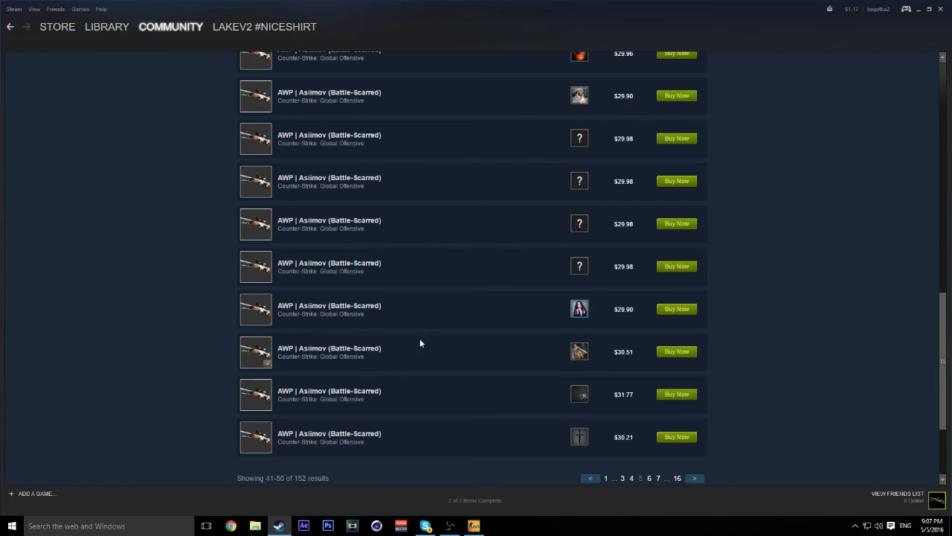
mouse_move(283, 369)
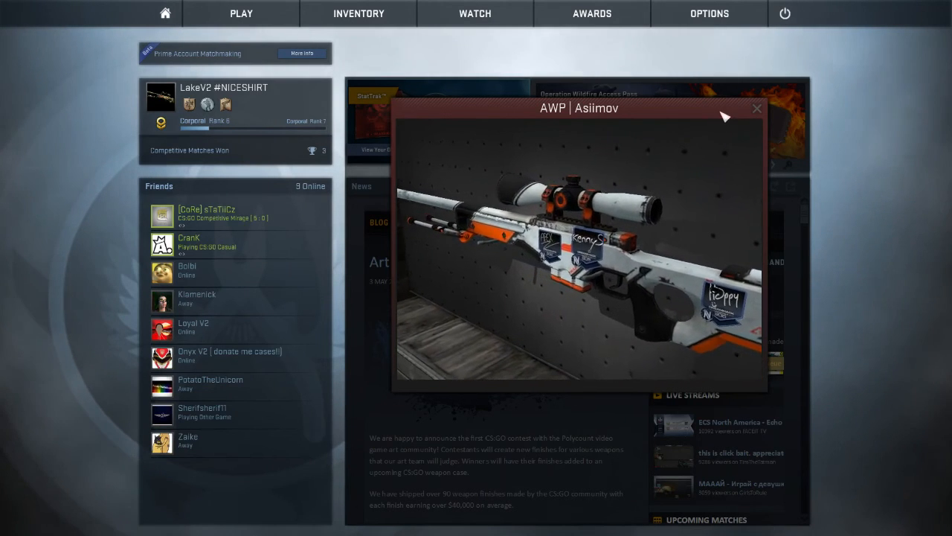
left_click(756, 109)
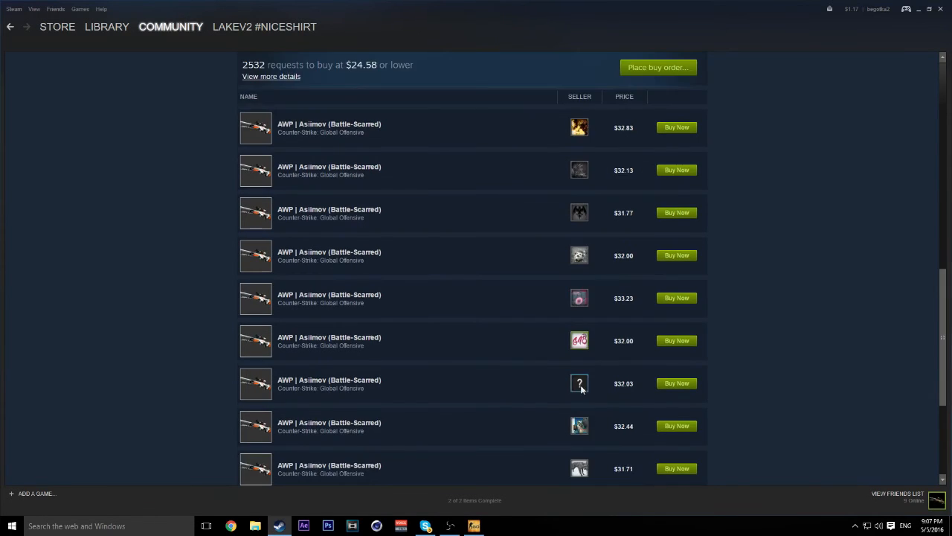
mouse_move(266, 185)
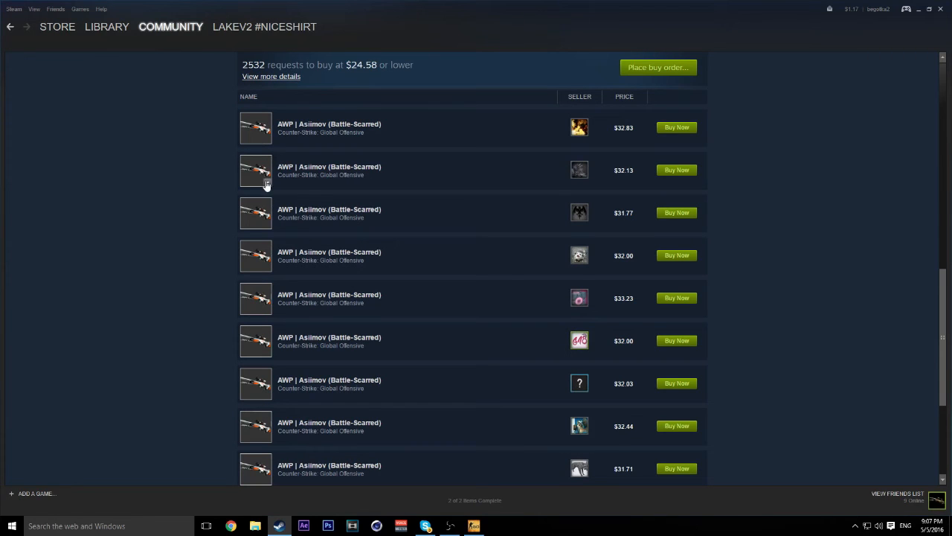
mouse_move(596, 369)
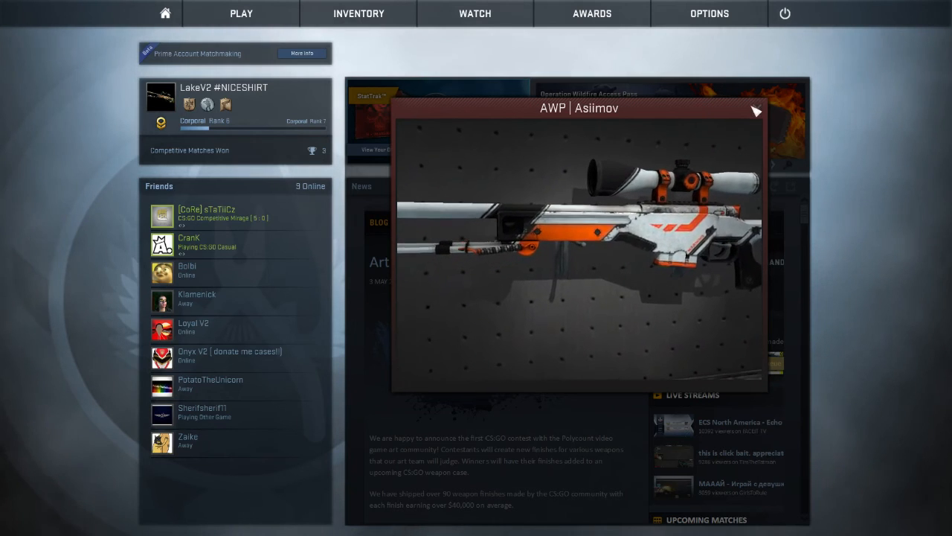
left_click(756, 110)
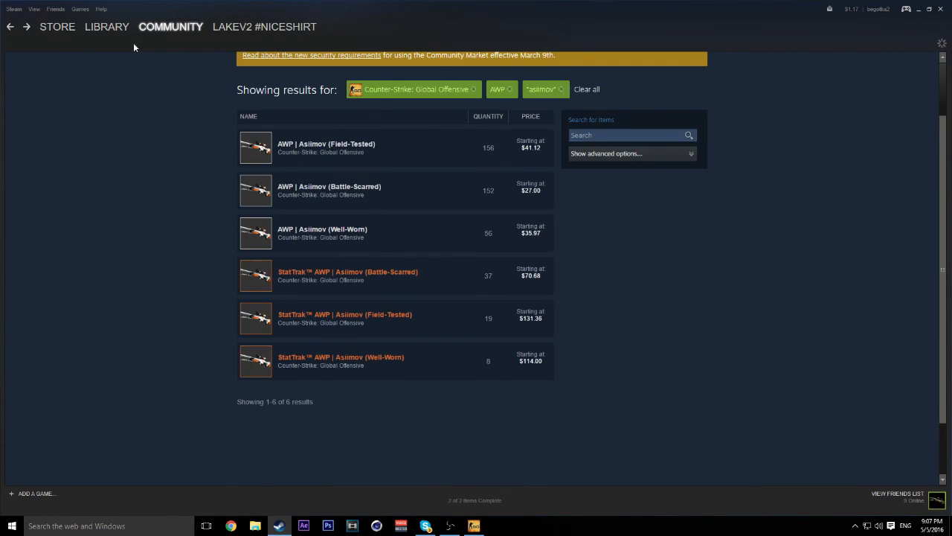
From the Market front page's Popular Items, reach the AK-47 | Frontside Misty (Field-Tested) listings
left_click(586, 89)
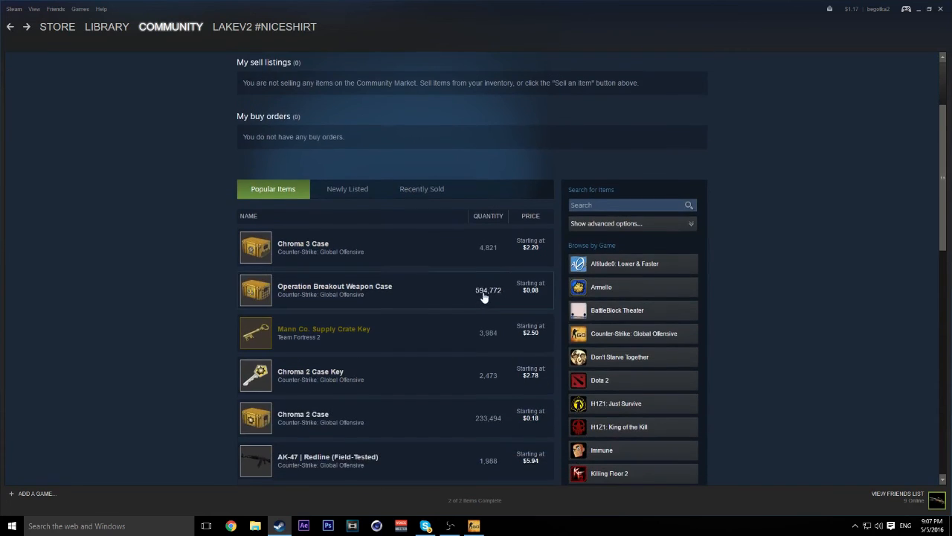
scroll("down", 3)
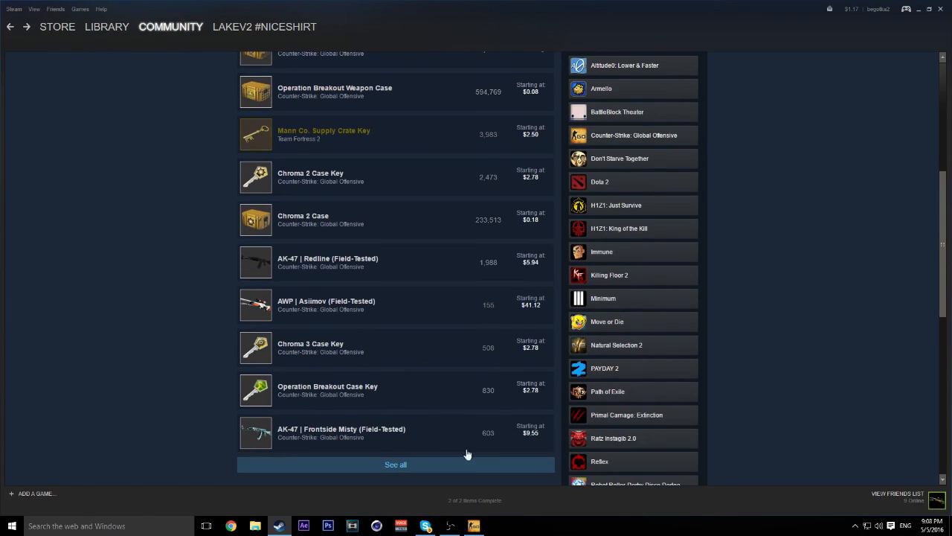
left_click(341, 431)
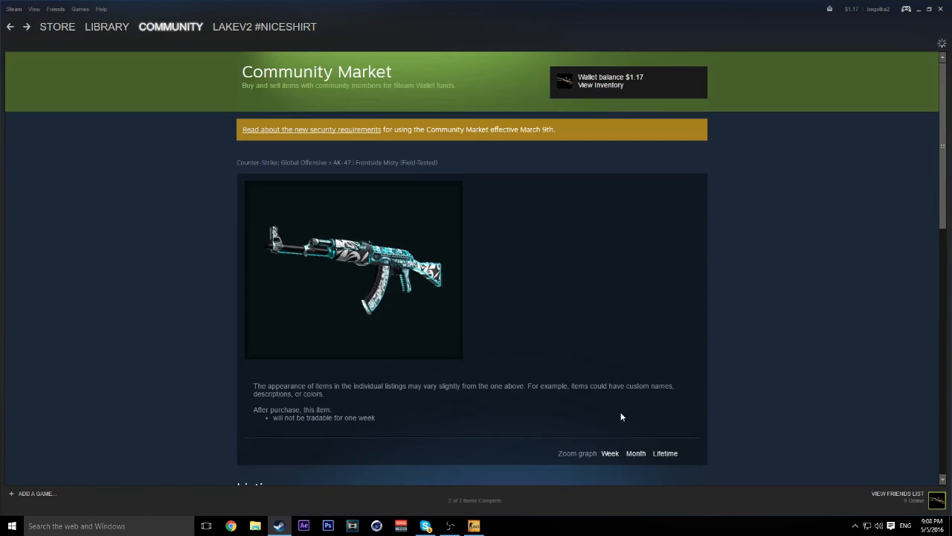
Inspect a Frontside Misty listing in CS:GO and close the preview to the game's main menu
scroll("down", 3)
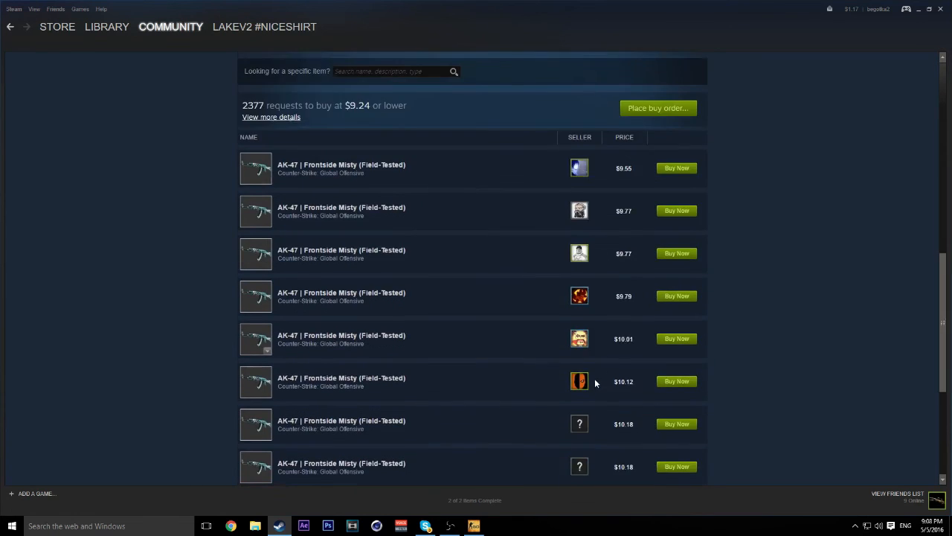
scroll("down", 3)
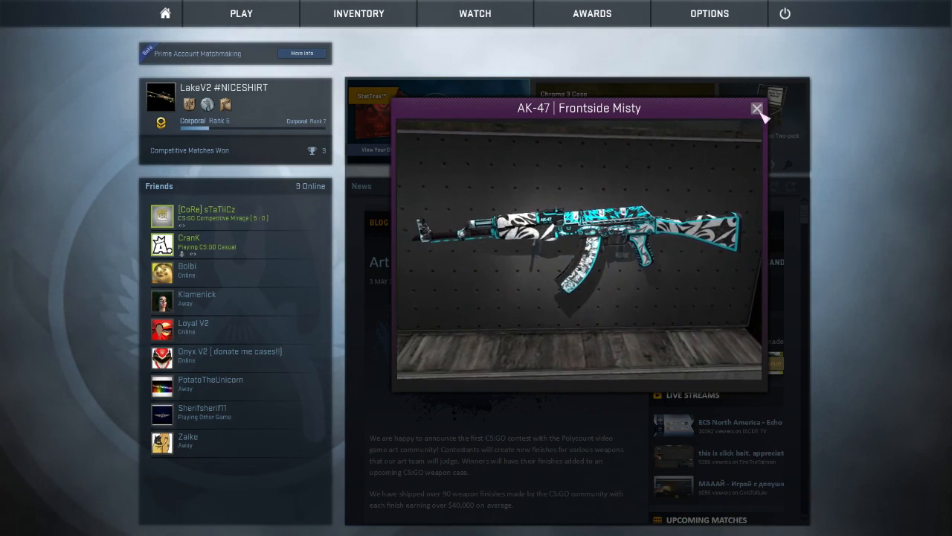
left_click(756, 110)
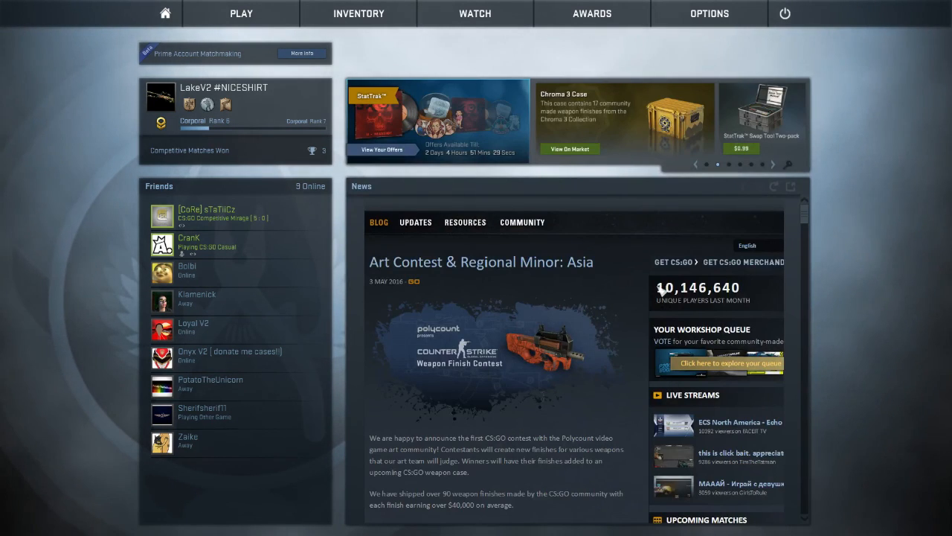